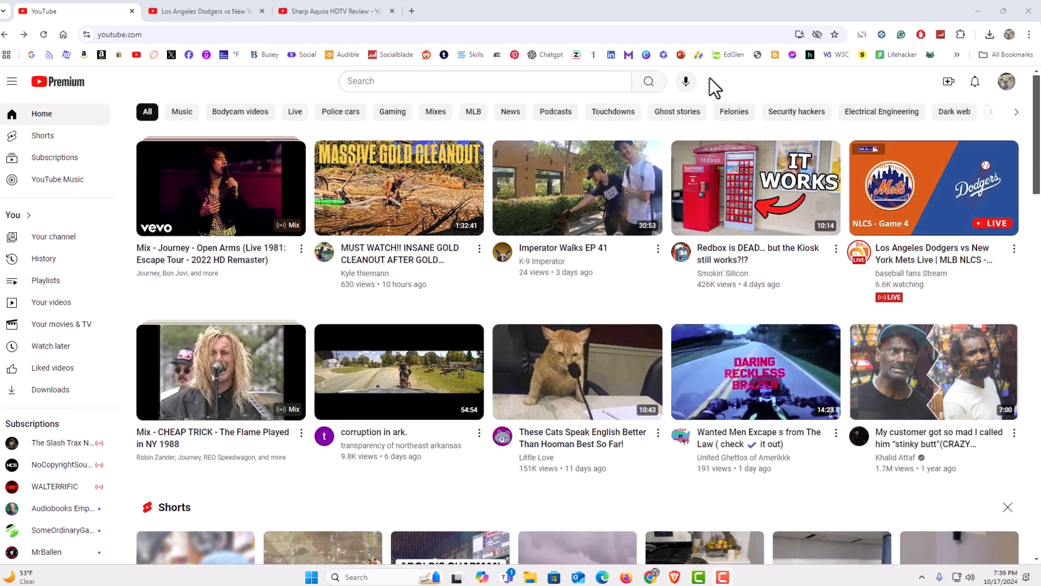
Bring up the account menu from the profile picture on the YouTube home page.
click(131, 11)
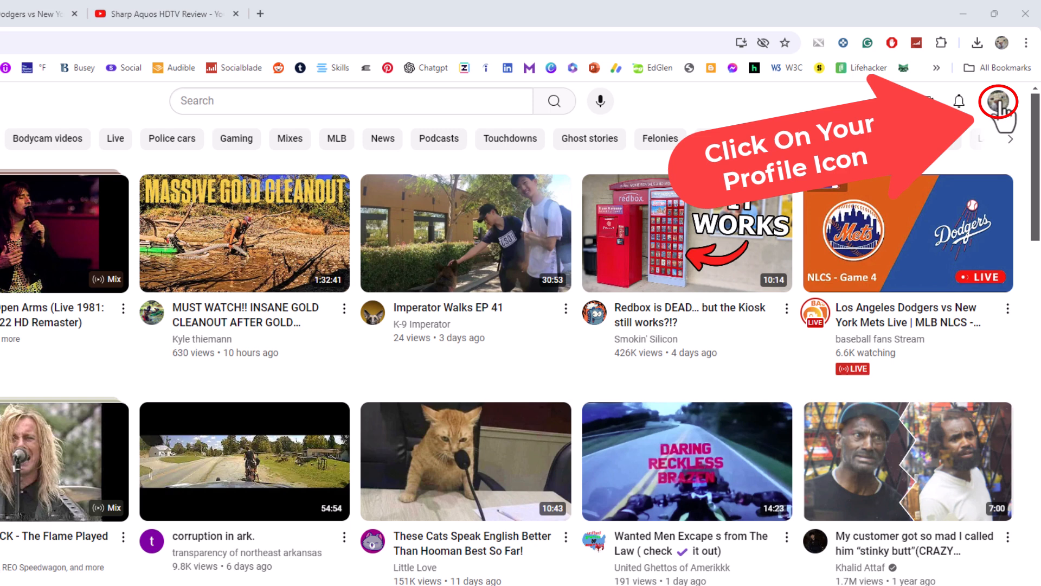
click(999, 100)
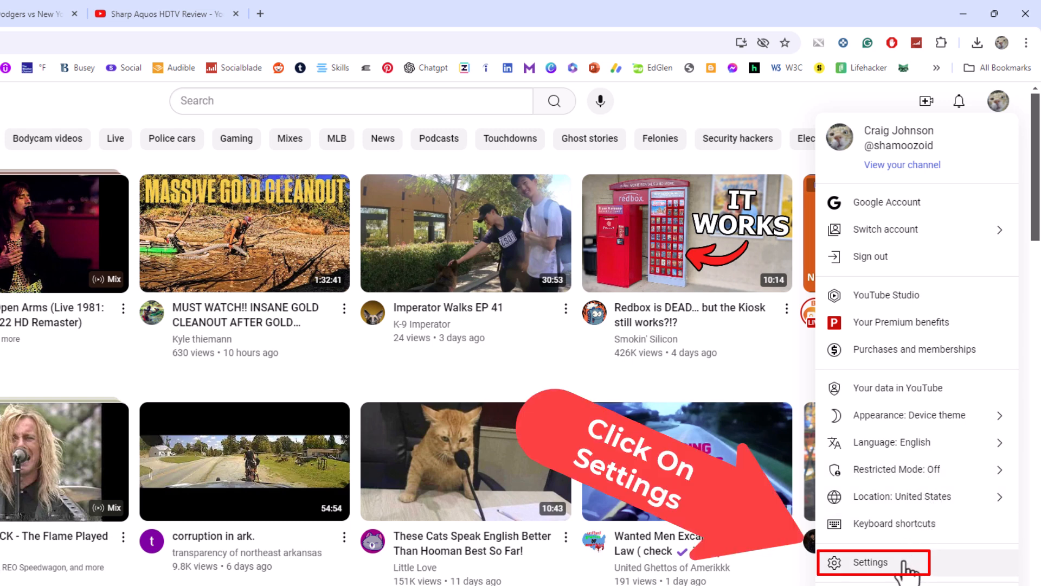
Go to YouTube Settings, landing on the Account section.
click(867, 562)
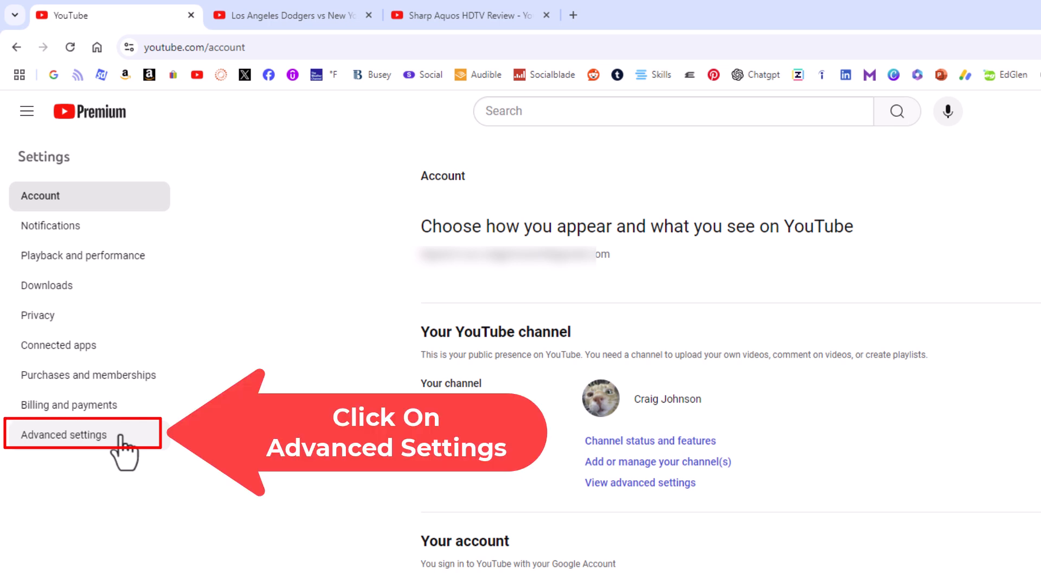
Show the Advanced settings page listing User ID and Channel ID.
click(64, 435)
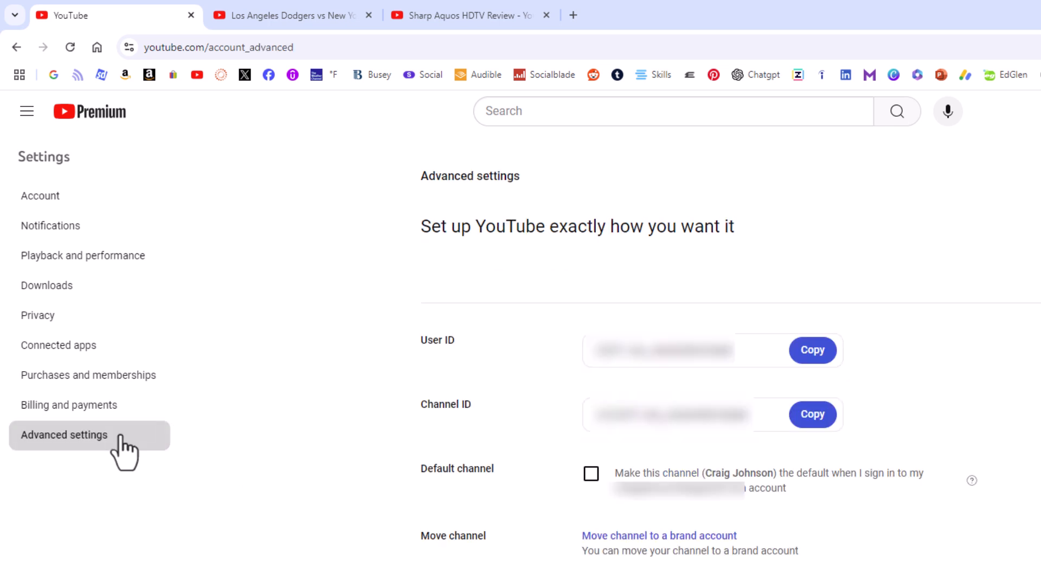
mouse_move(394, 437)
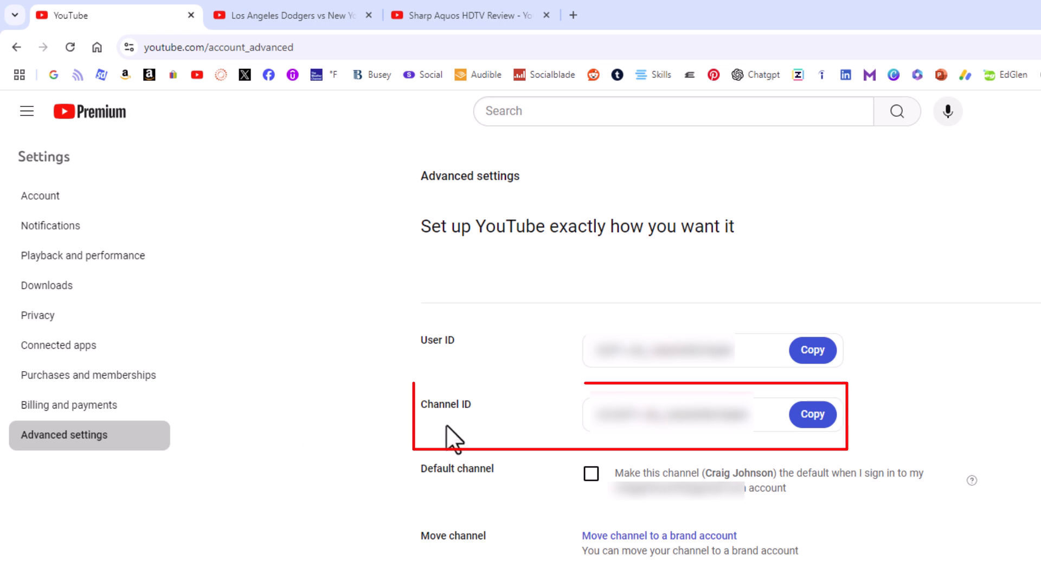
mouse_move(462, 392)
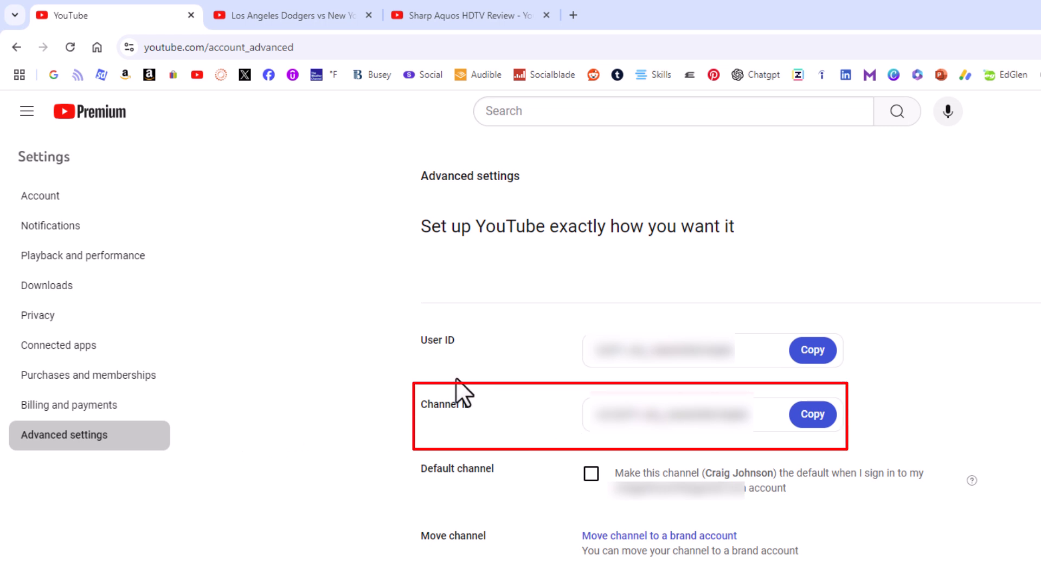
mouse_move(450, 368)
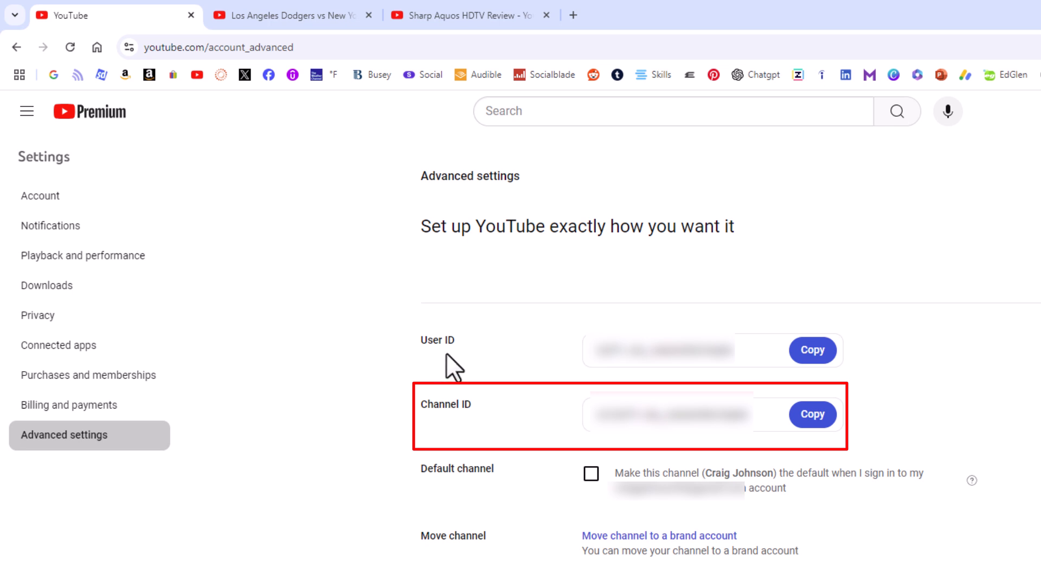
mouse_move(568, 453)
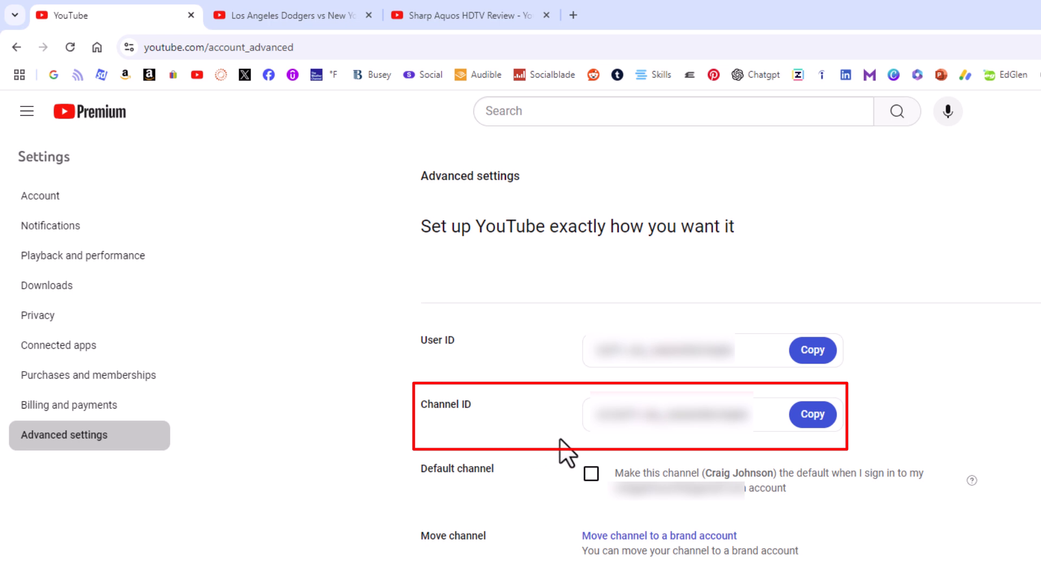